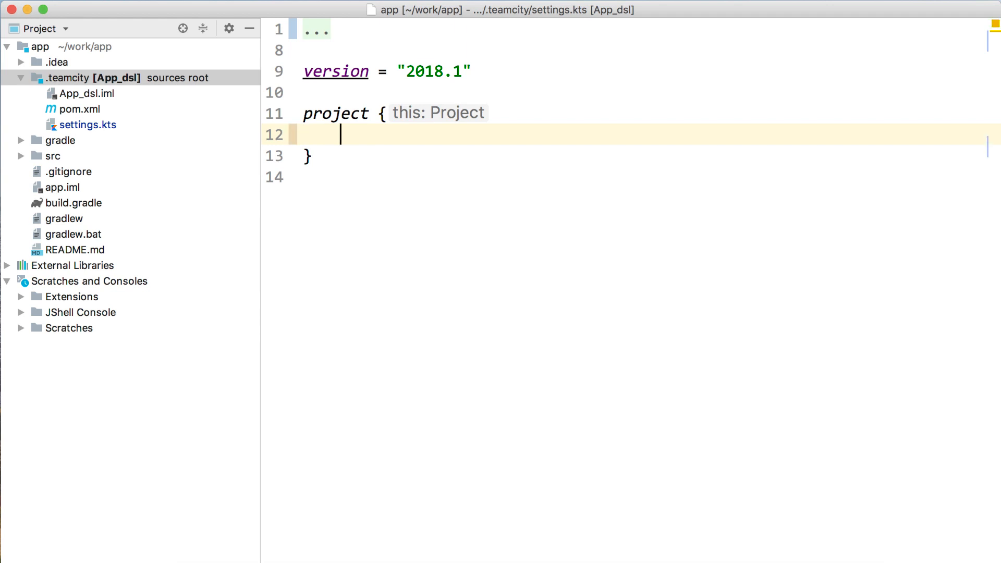
Step: Add a buildType block with id("Build"), name "Build" and vcs root DslContext.settingsRoot
{"action": "type", "text": "buildType {"}
{"action": "type", "text": "vcs { root() "}
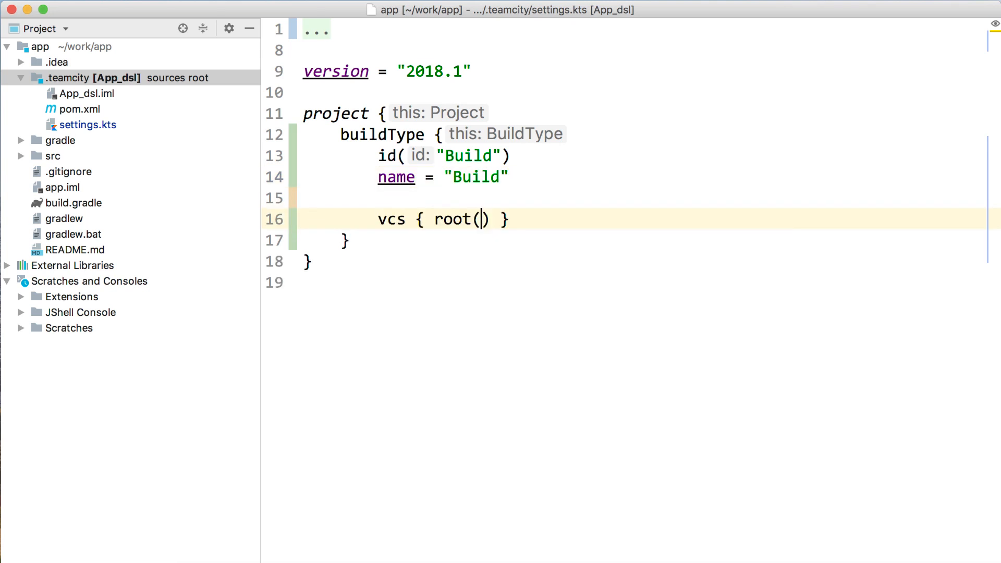
{"action": "type", "text": "DslContext.settingsRoot"}
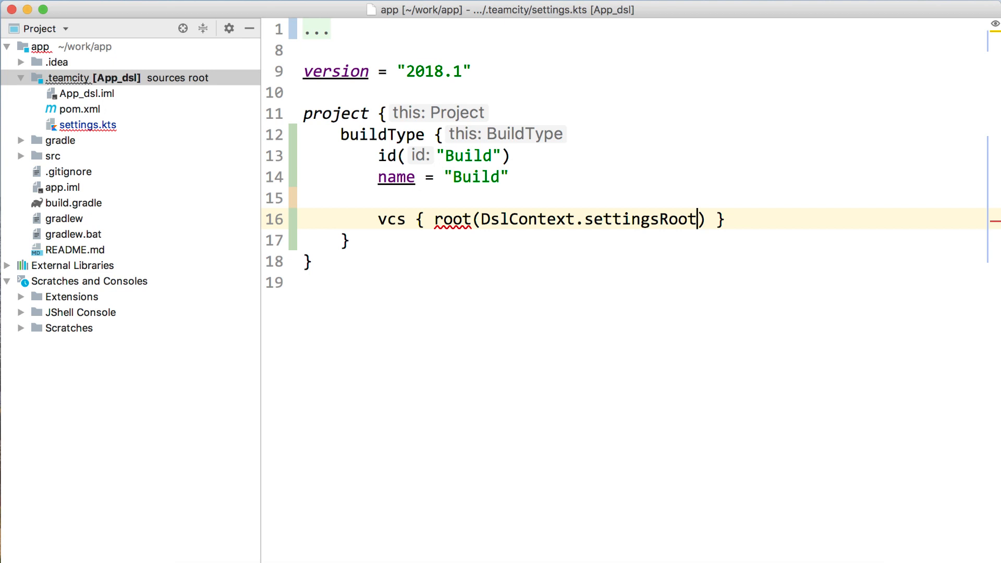
{"action": "type", "text": "s"}
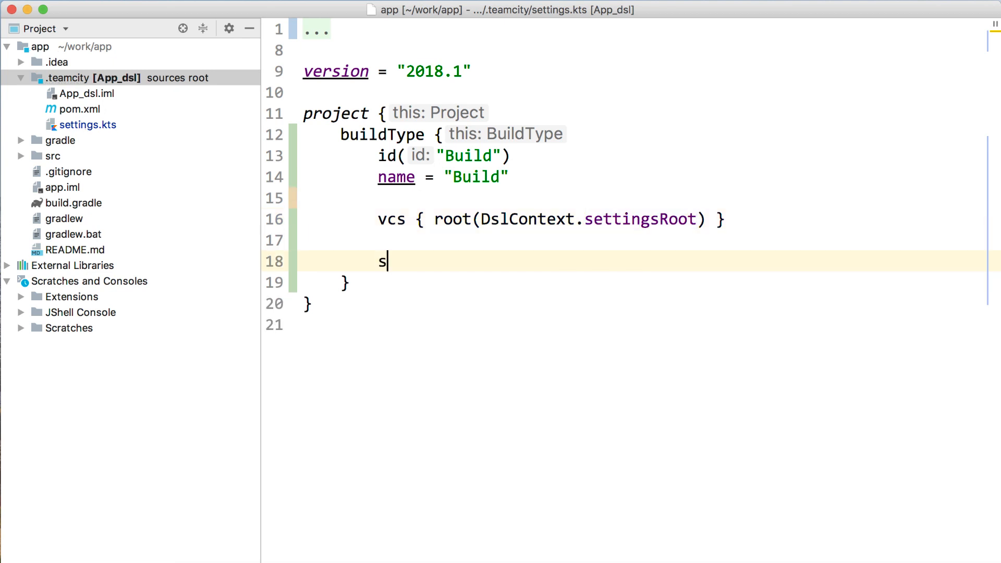
Step: Add a Gradle "clean build" step, artifact rule build/libs/app*.jar, trigger, and artifacts(days = 2) cleanup
{"action": "type", "text": "teps {"}
{"action": "type", "text": "gradle { tasks =  "}
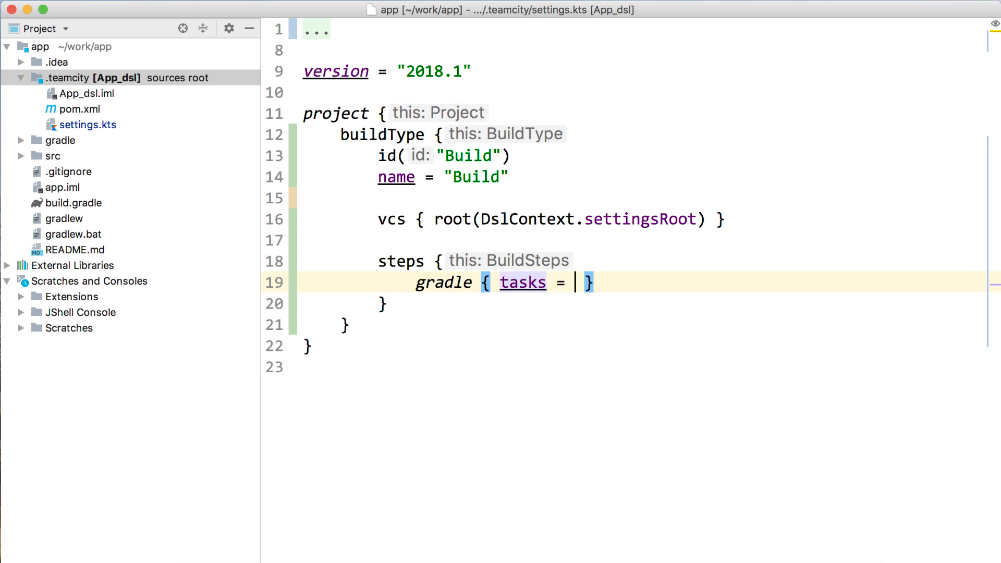
{"action": "type", "text": "\"clean build\""}
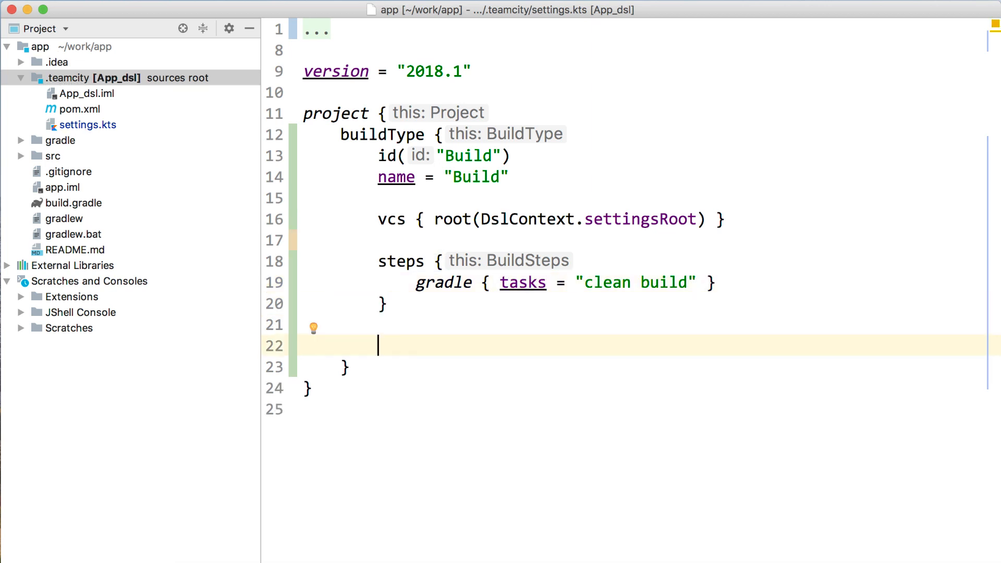
{"action": "type", "text": "artifactRules = \"\""}
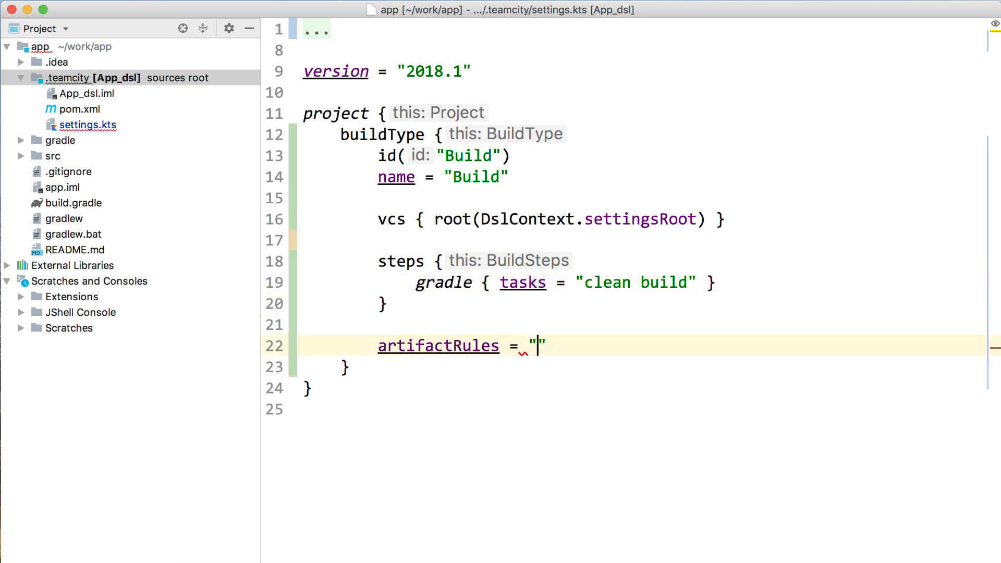
{"action": "type", "text": "build/libs/app*.jar\""}
{"action": "type", "text": "cleanup {"}
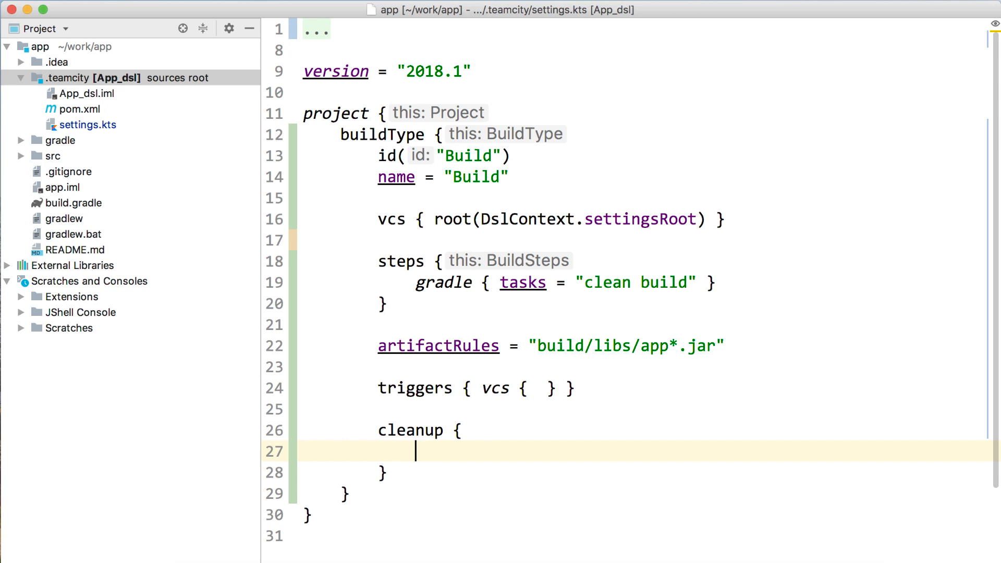
{"action": "type", "text": "artifacts(days = 2)"}
{"action": "type", "text": "history(days = 3"}
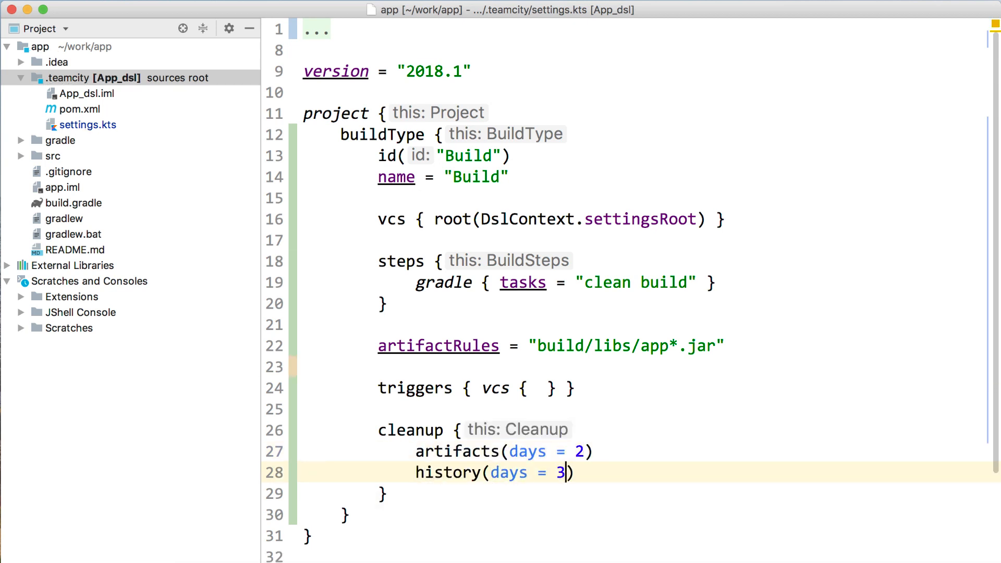
Step: Commit the settings.kts changes, then start a TeamCity project from the GitHub app repository
{"action": "type", "text": "new"}
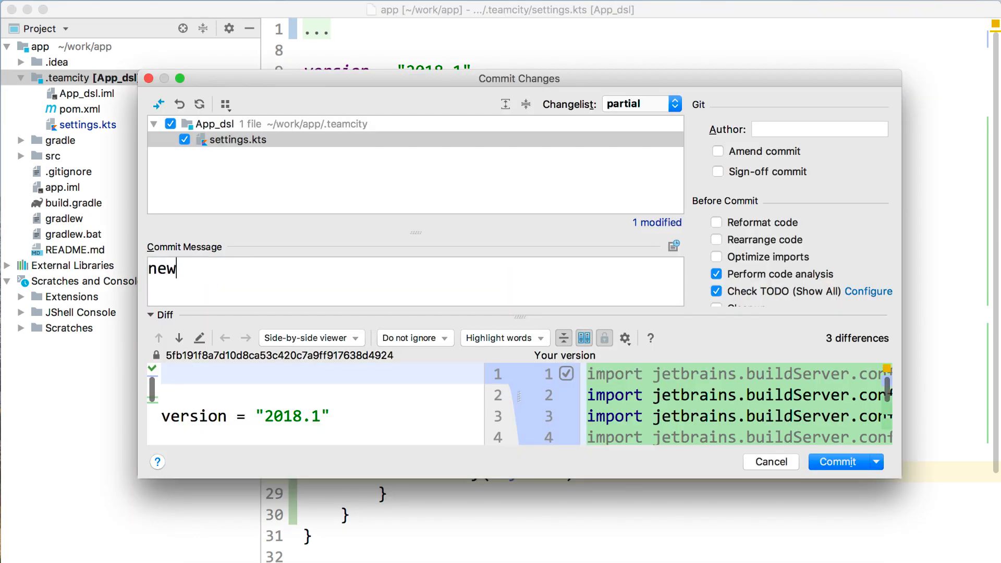
{"action": "left_click", "coordinate": [838, 461]}
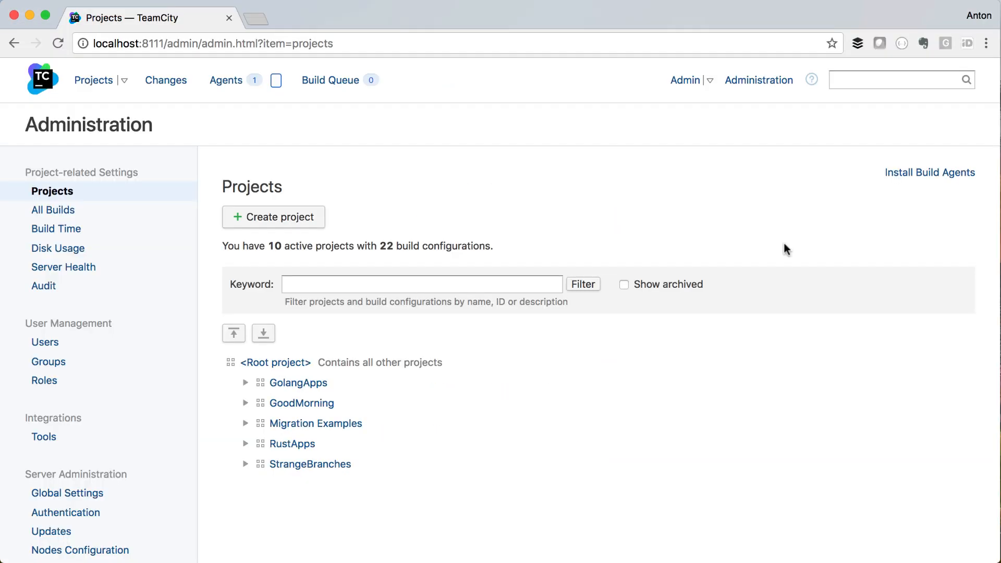
{"action": "left_click", "coordinate": [273, 217]}
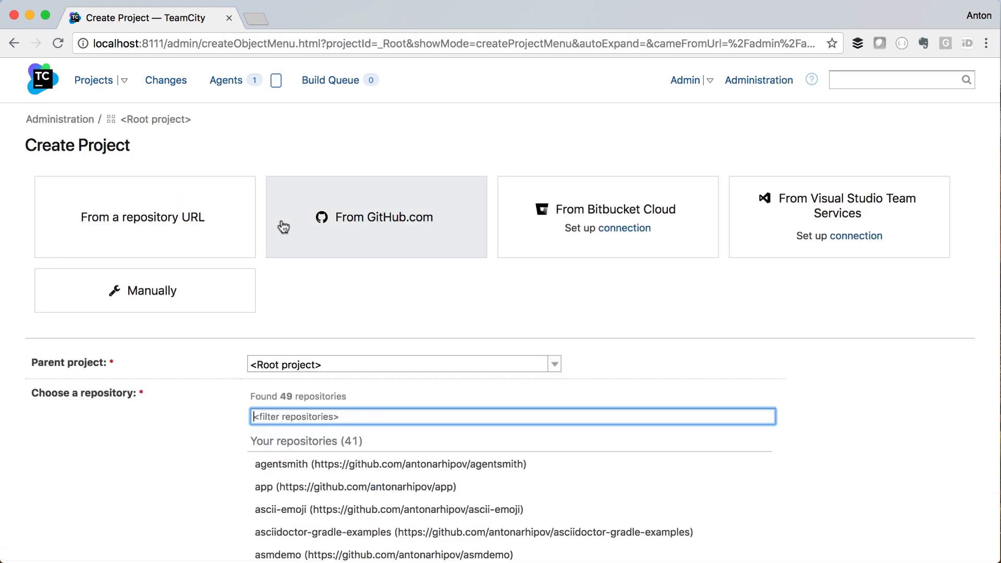
{"action": "left_click", "coordinate": [356, 486]}
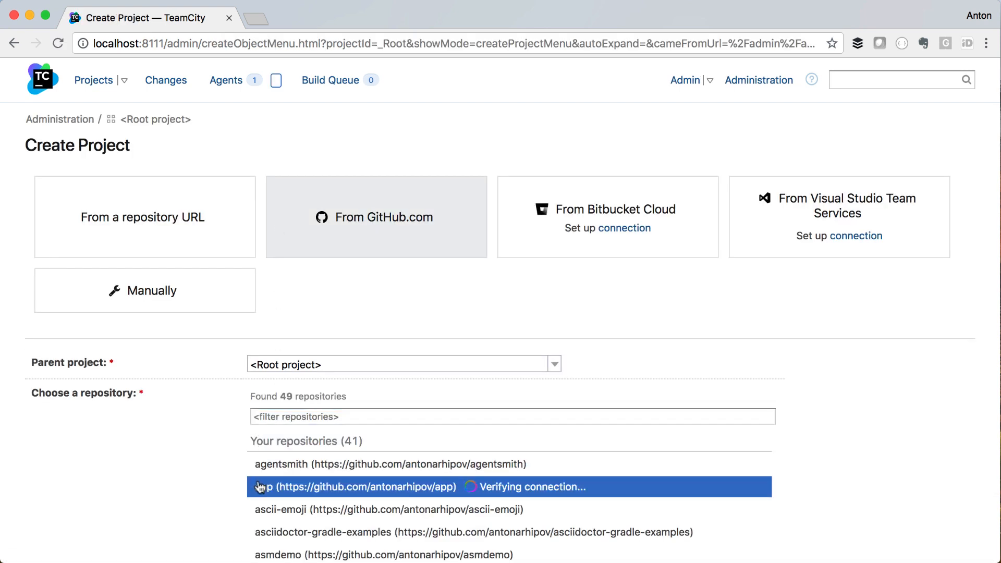
{"action": "left_click", "coordinate": [364, 486]}
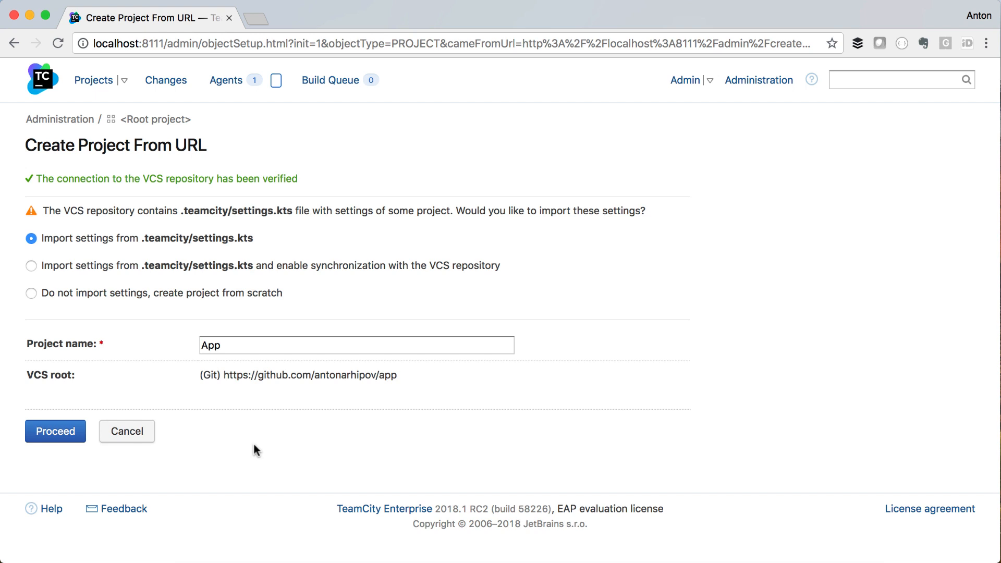
Step: Import settings.kts with VCS synchronization as project AppDsl and open Build's General Settings
{"action": "left_click", "coordinate": [31, 265]}
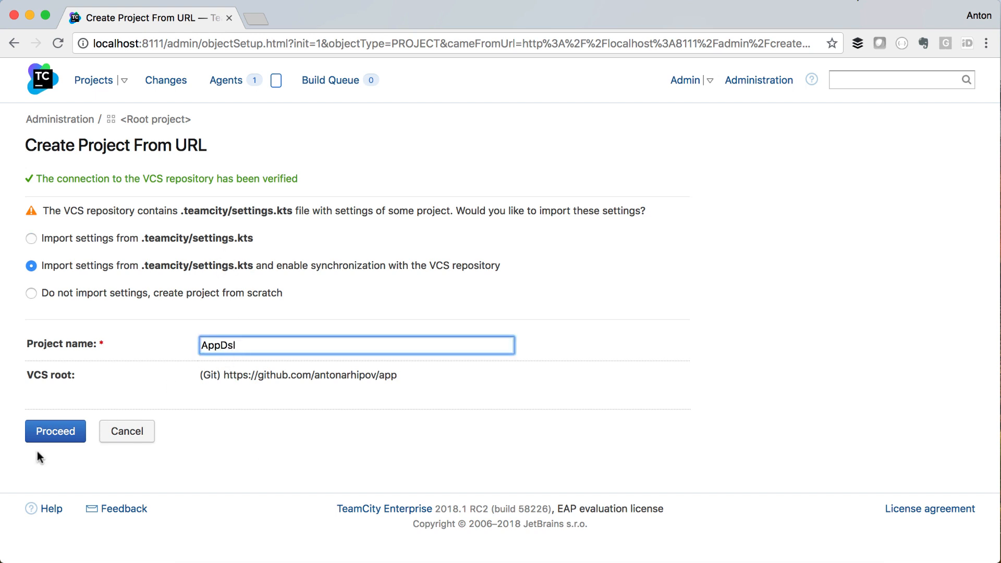
{"action": "left_click", "coordinate": [54, 431]}
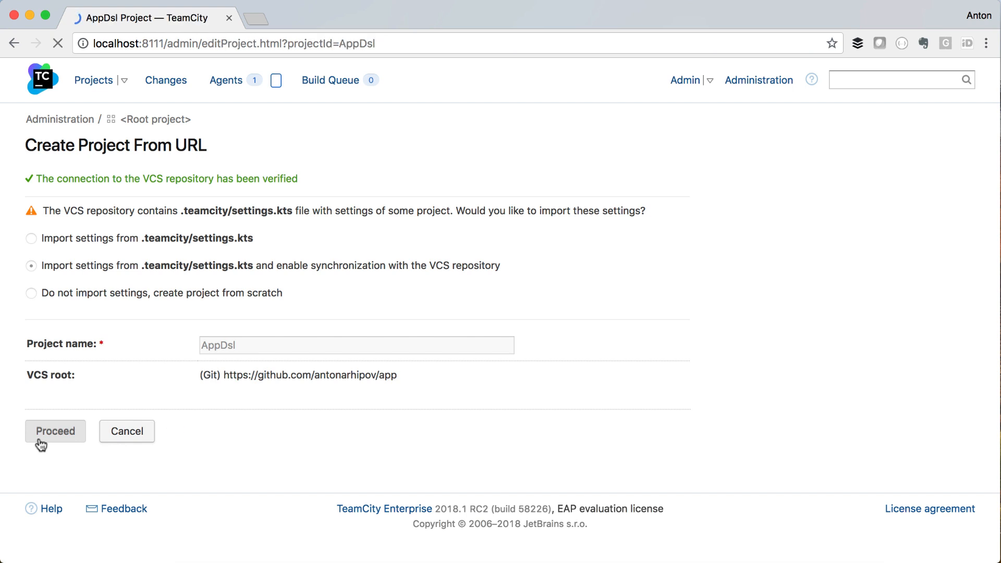
{"action": "left_click", "coordinate": [54, 430]}
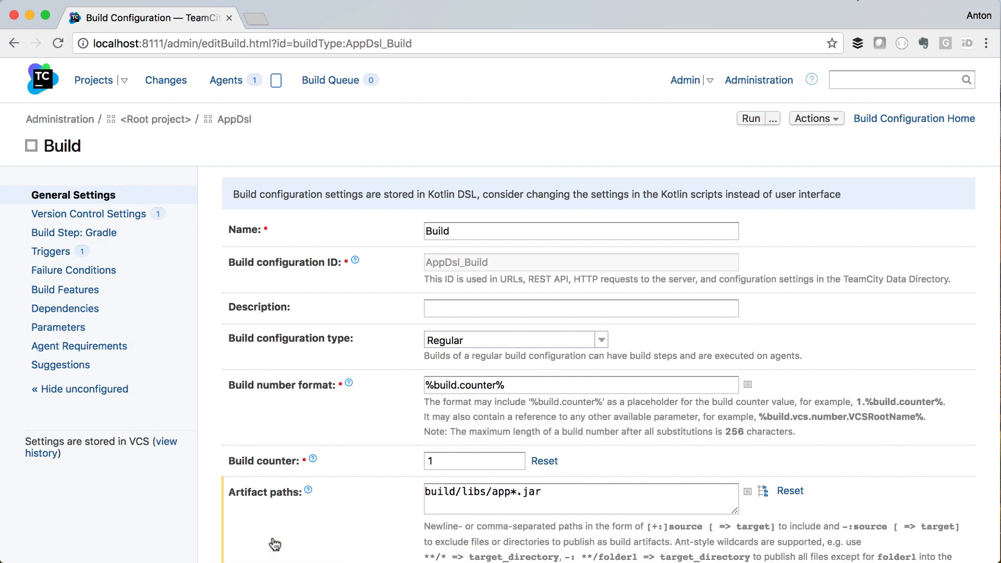
Step: Check the imported Gradle clean build step, then go back to the Projects overview
{"action": "left_click", "coordinate": [74, 233]}
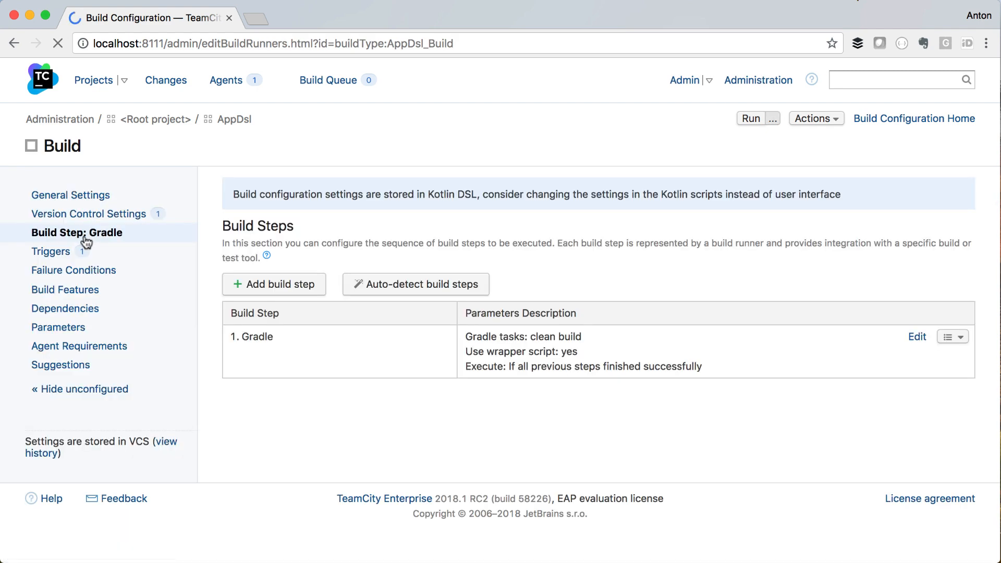
{"action": "left_click", "coordinate": [51, 251]}
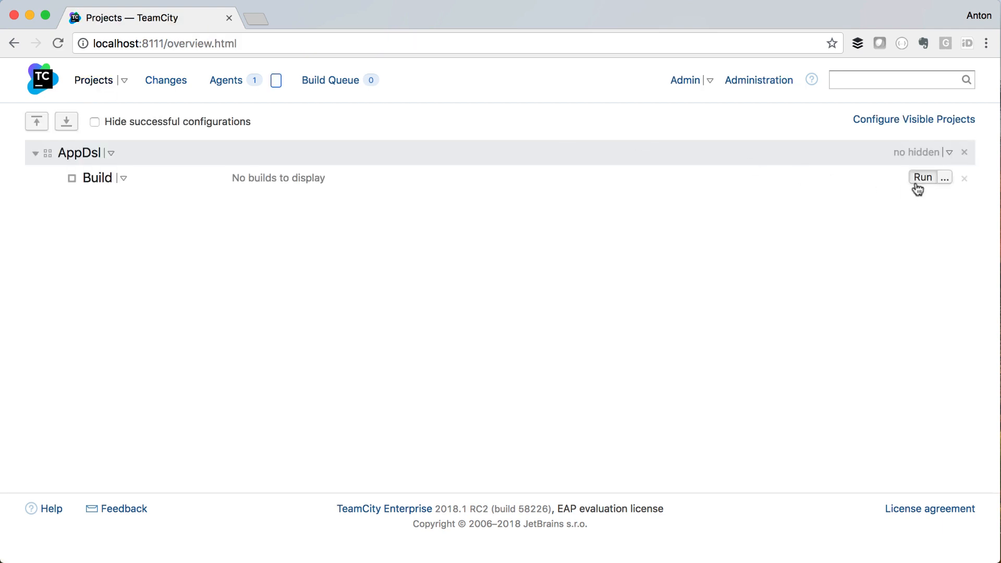
Step: Run the Build configuration and view build #1's app-0.0.1-SNAPSHOT.jar artifact
{"action": "left_click", "coordinate": [922, 176]}
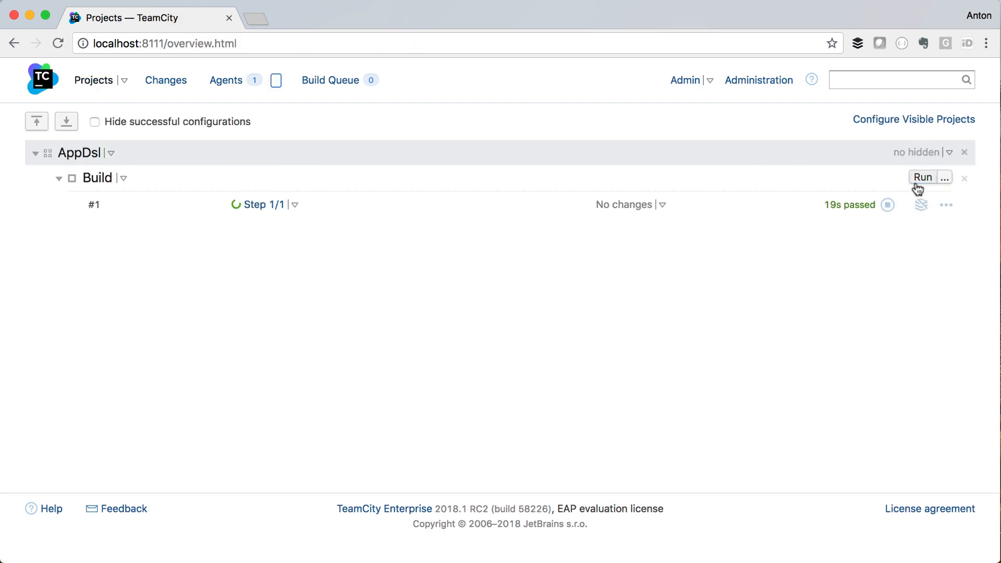
{"action": "left_click", "coordinate": [921, 205]}
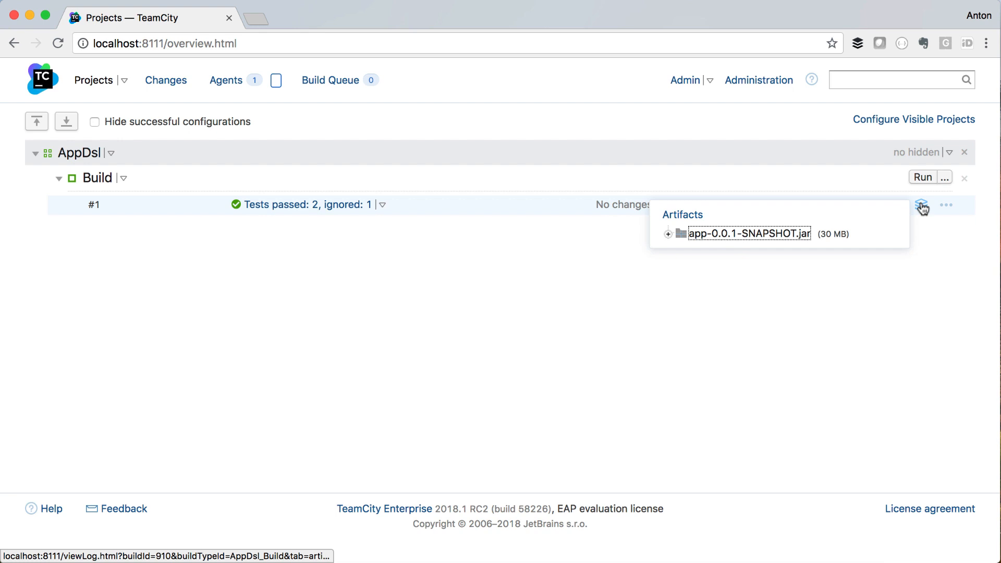